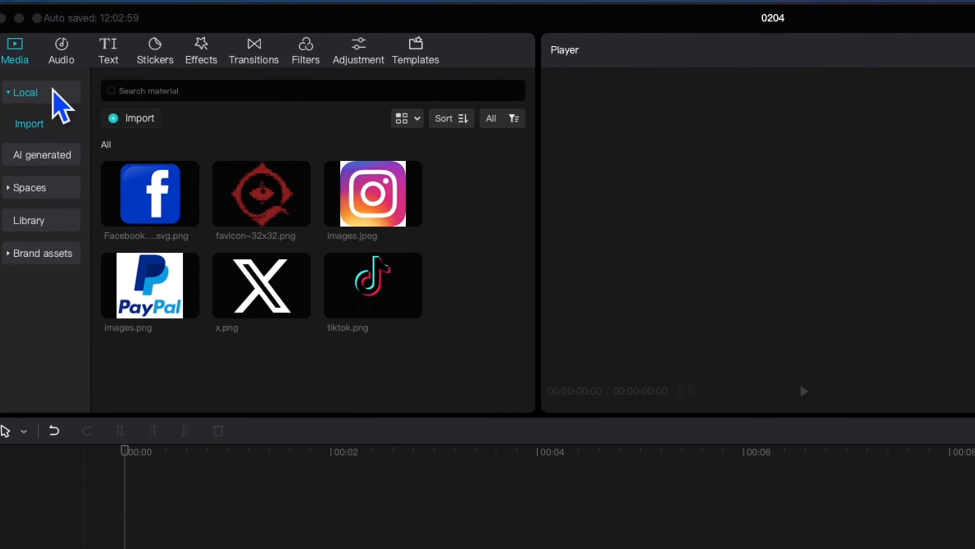
mouse_move(58, 177)
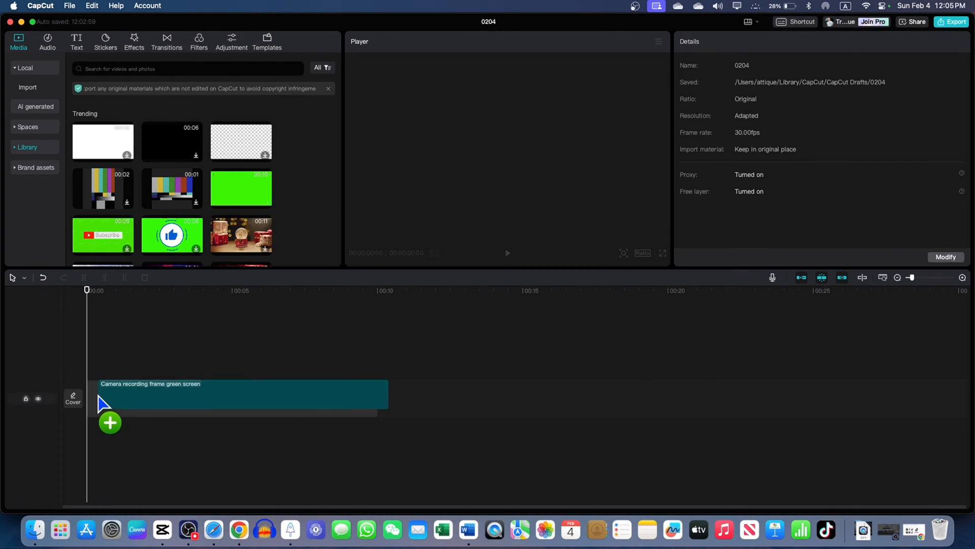
Place the 2023 green screen stock clip on the timeline, scaled to fill the frame.
click(231, 398)
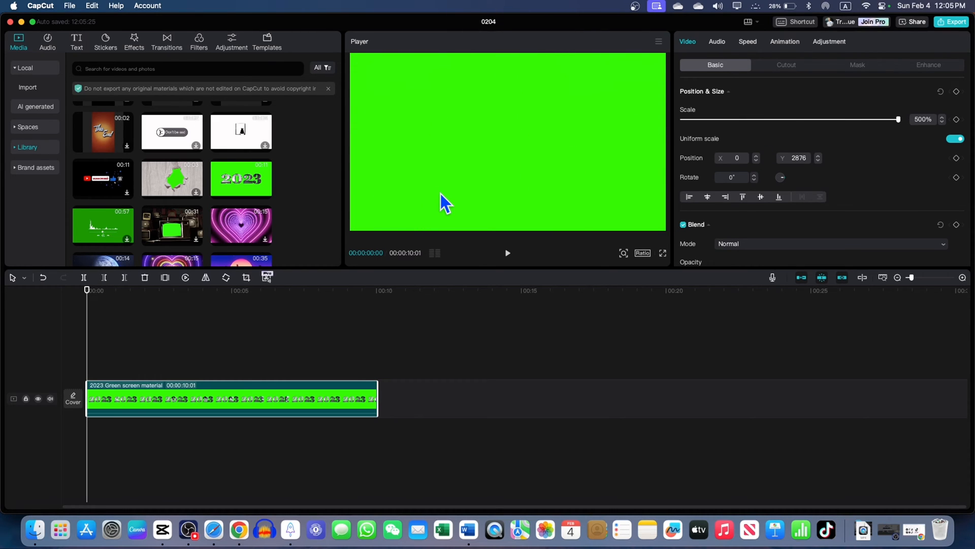
click(76, 41)
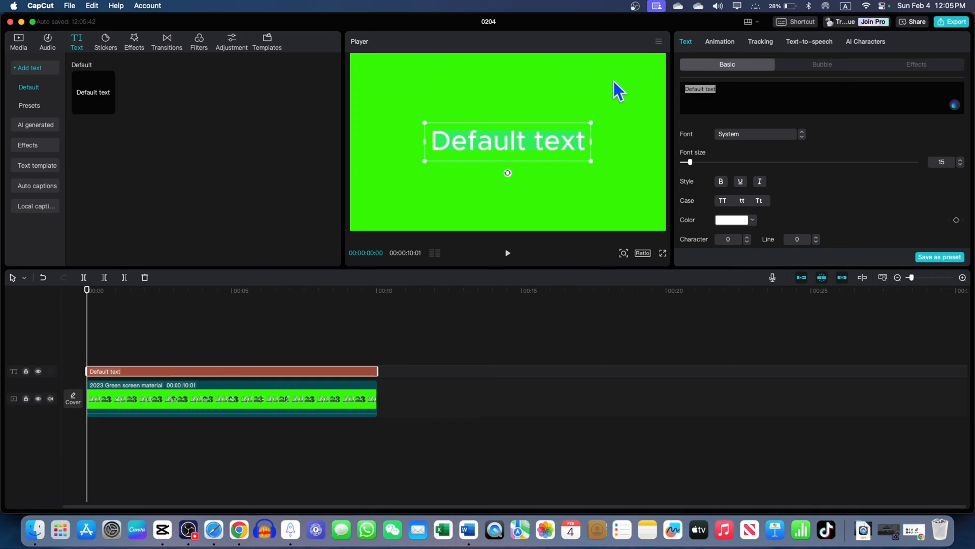
text(Follow me:)
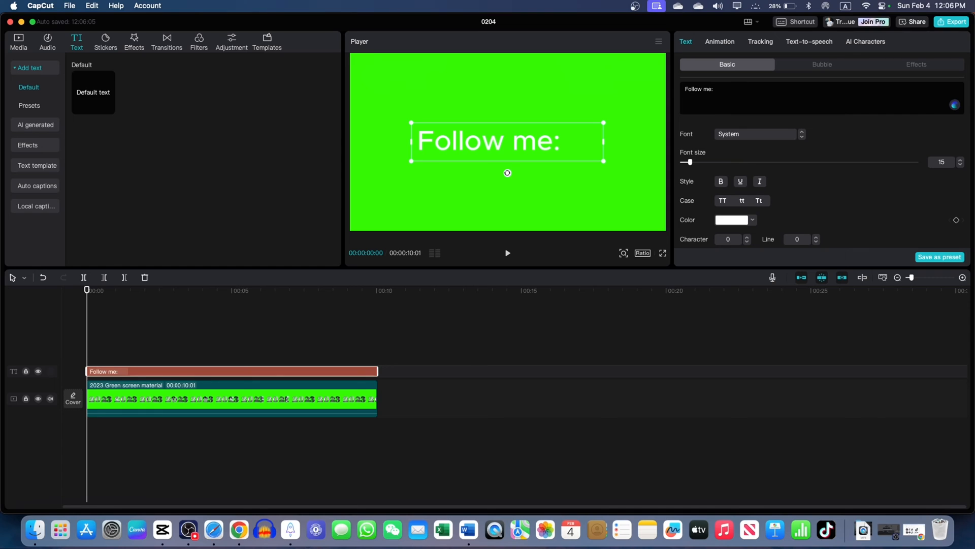
text(@bukharijlu)
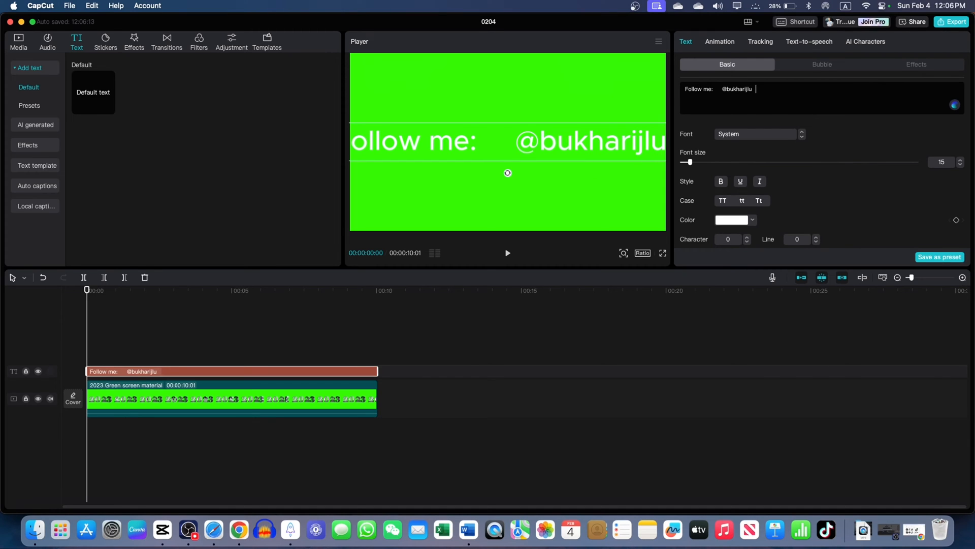
text(@proattique    @)
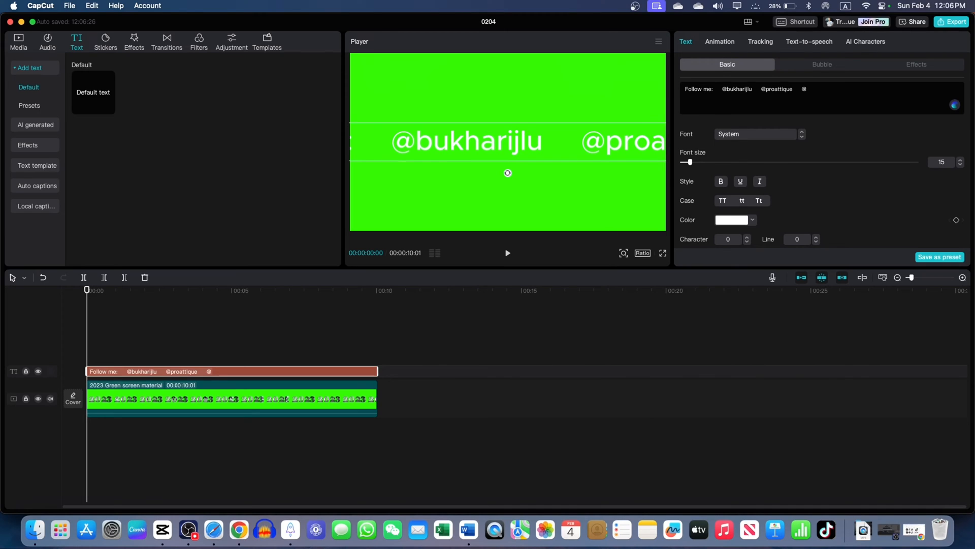
text(attiquenaqvi)
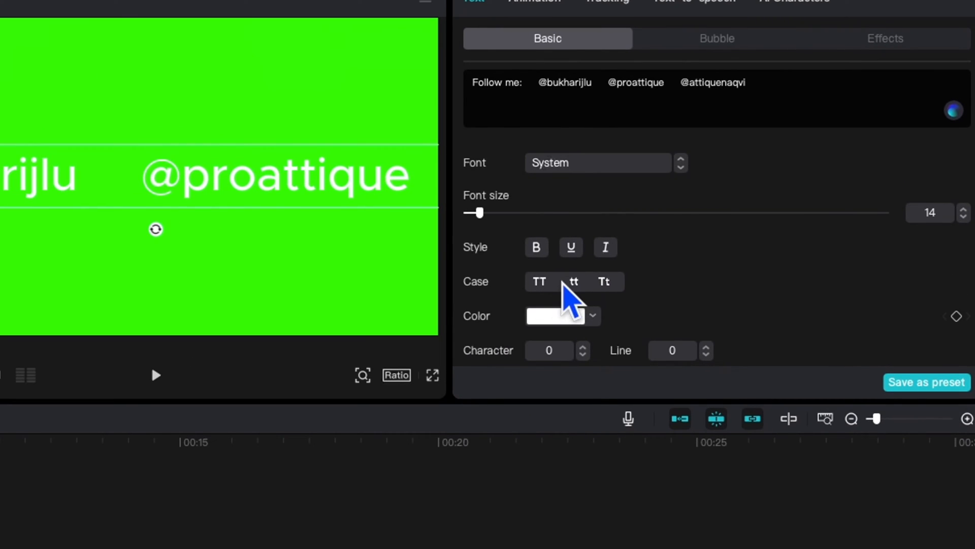
Make the ticker text all caps, black, at font size 18.
click(539, 281)
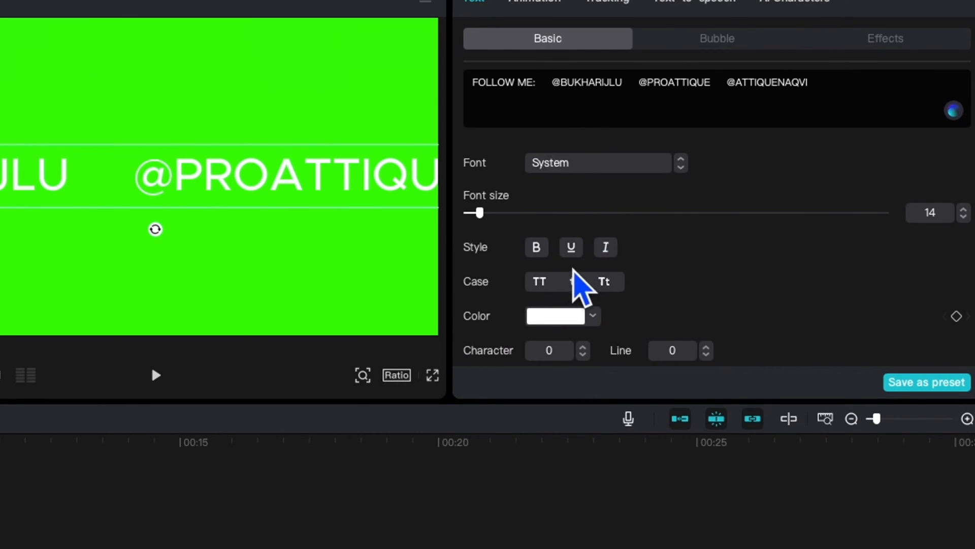
scroll(down, 3)
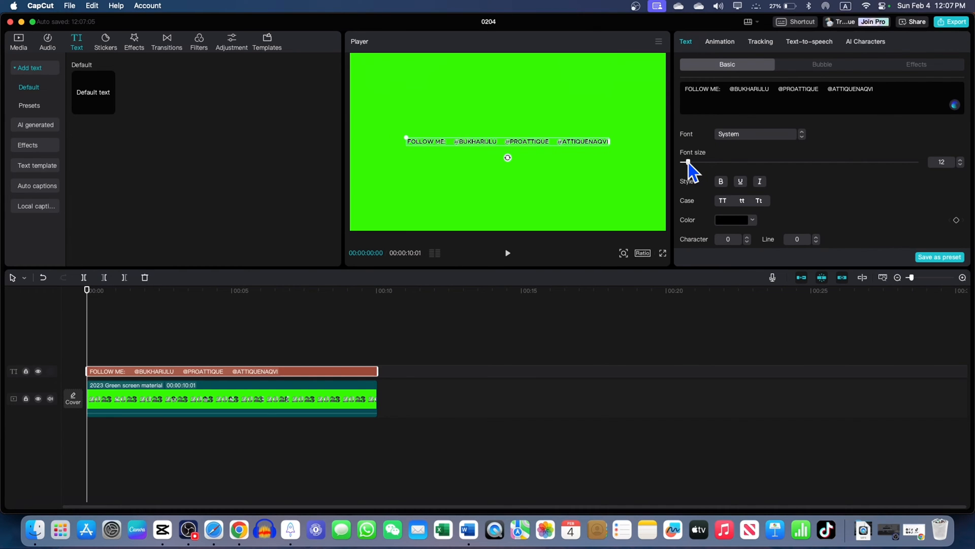
mouse_move(503, 152)
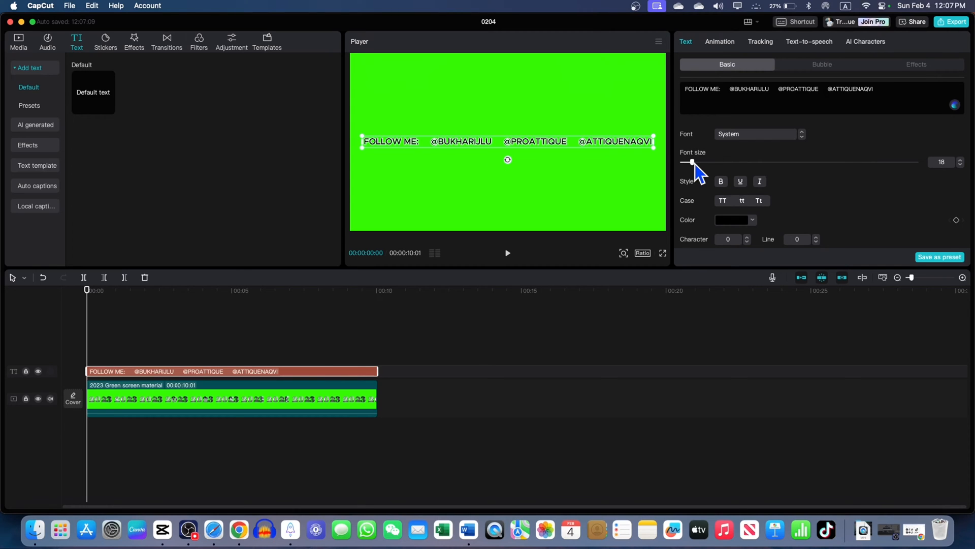
mouse_move(536, 181)
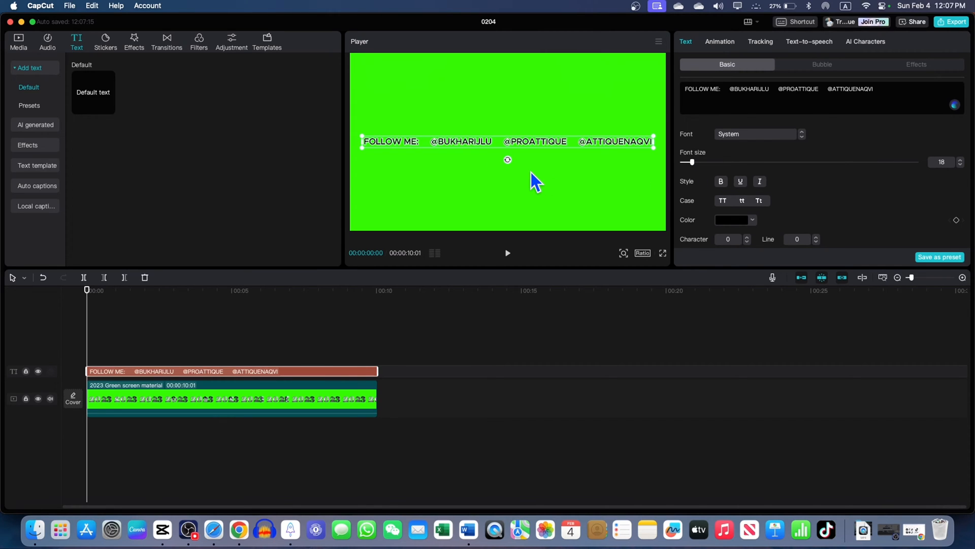
click(19, 41)
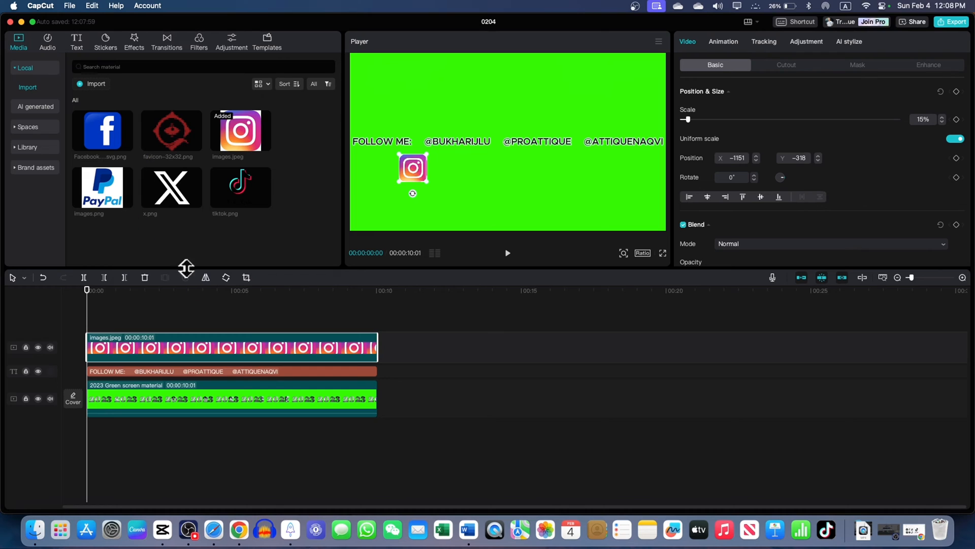
mouse_move(102, 134)
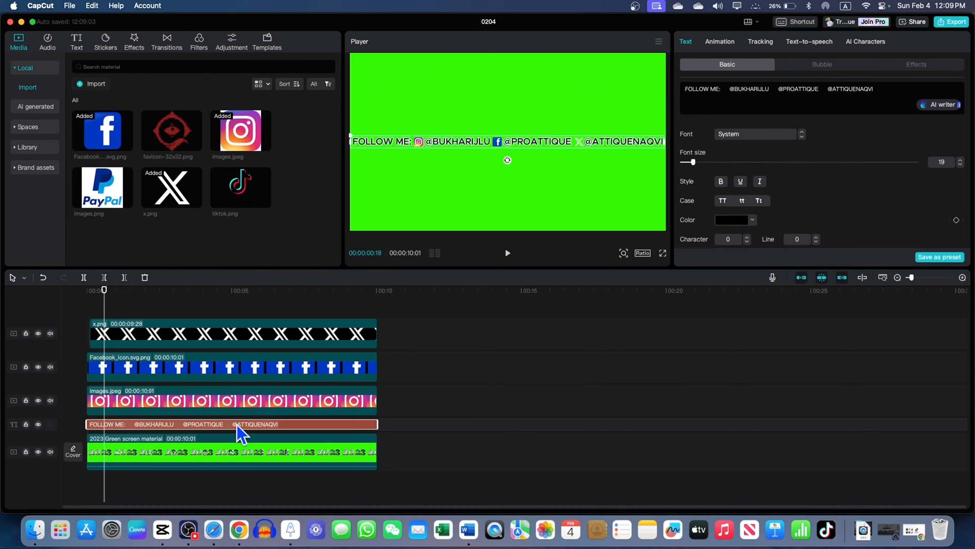
mouse_move(485, 384)
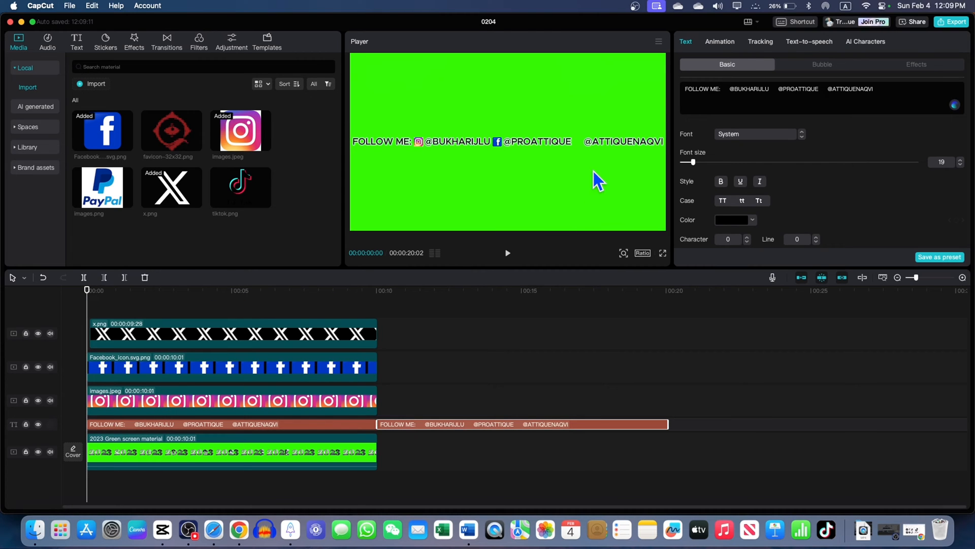
Create a compound clip from the X, Facebook, Instagram logos and first ticker text.
click(231, 334)
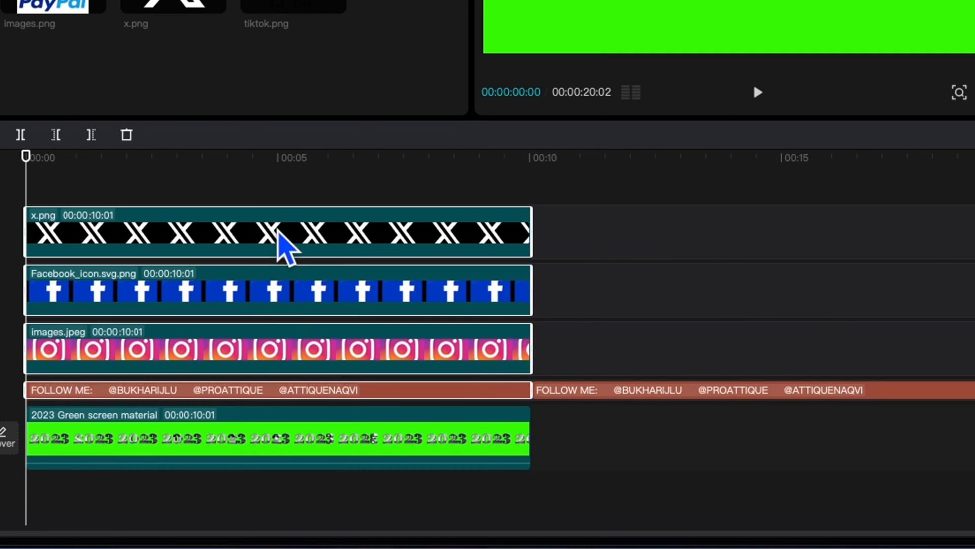
right_click(287, 243)
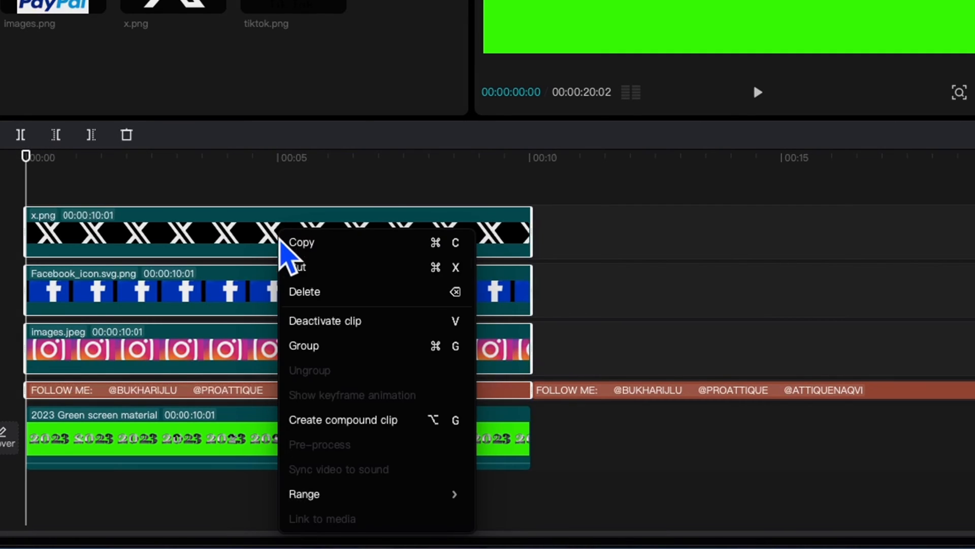
click(342, 420)
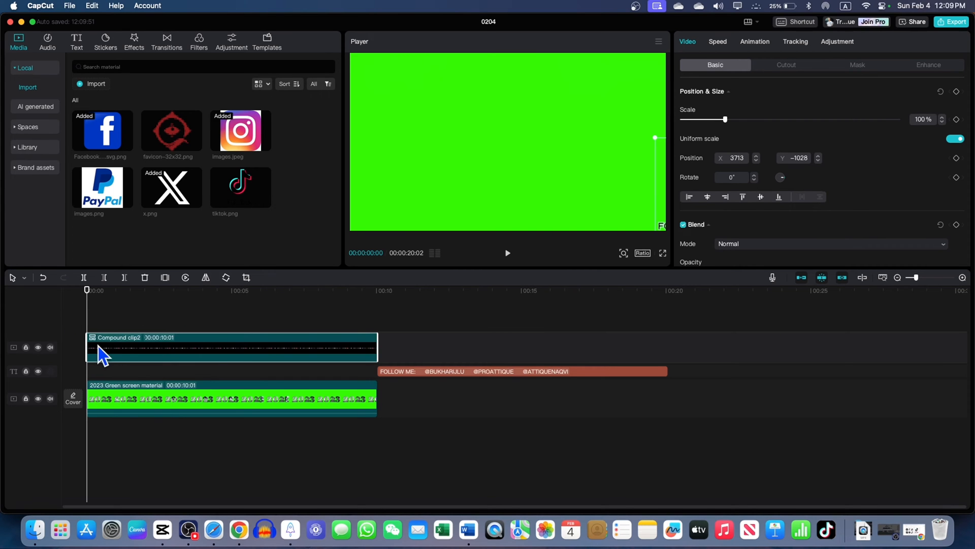
mouse_move(964, 106)
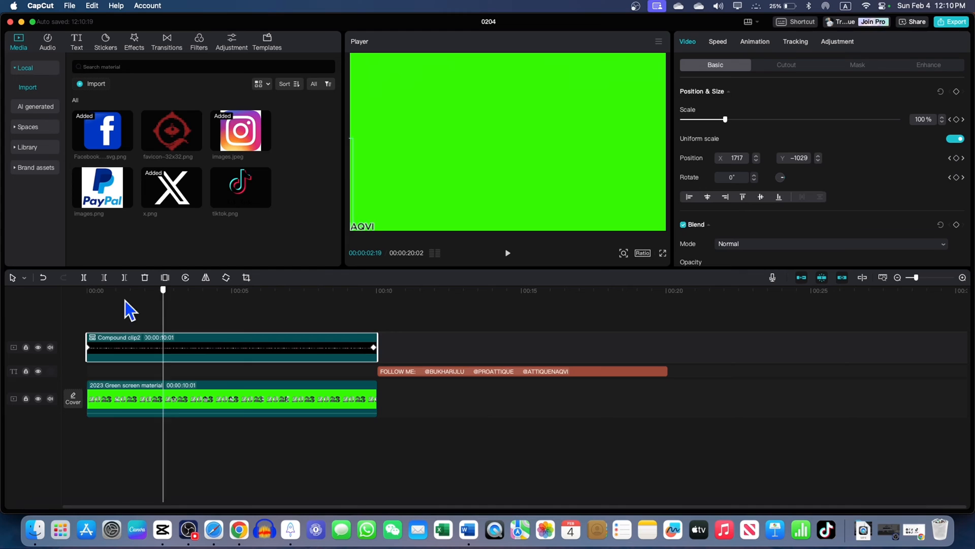
Play the timeline to check the ticker sliding leftward from the right edge.
click(508, 253)
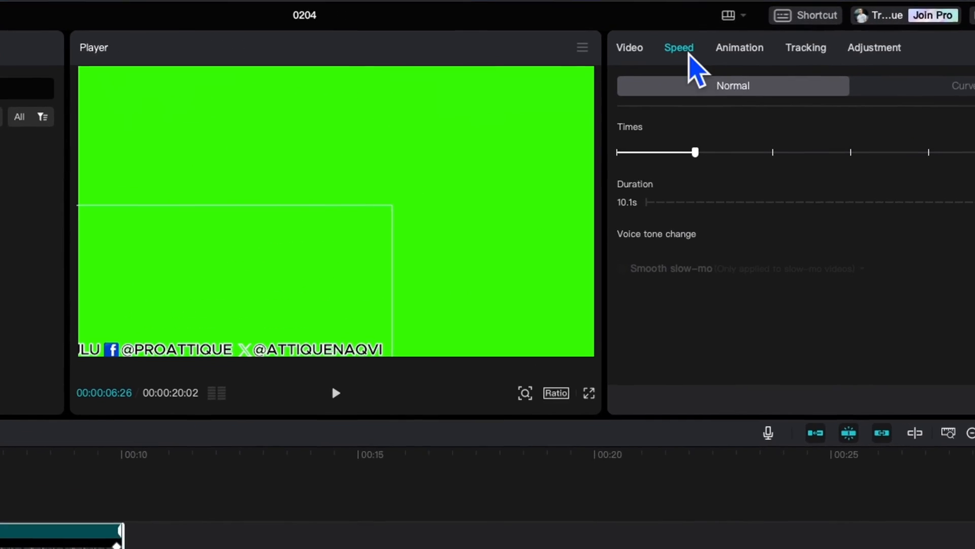
click(962, 85)
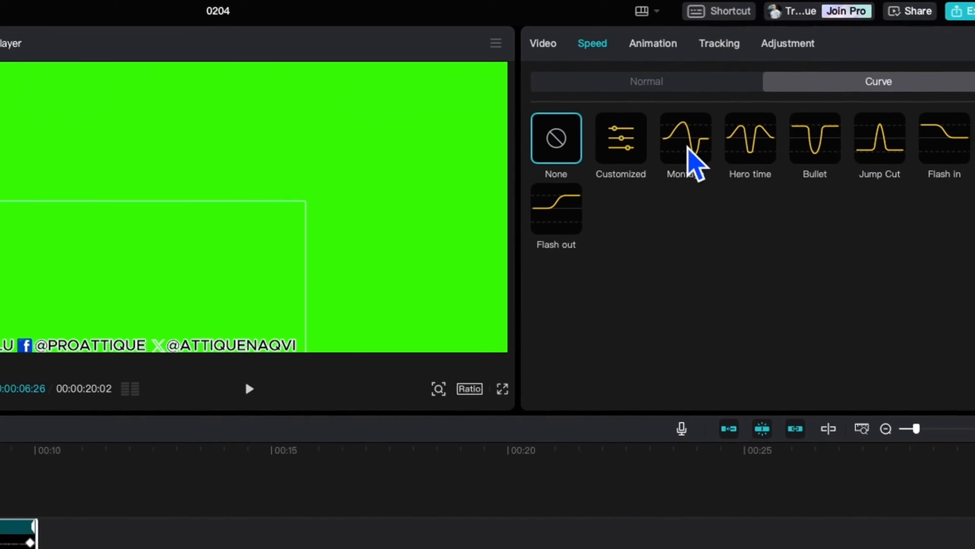
click(685, 138)
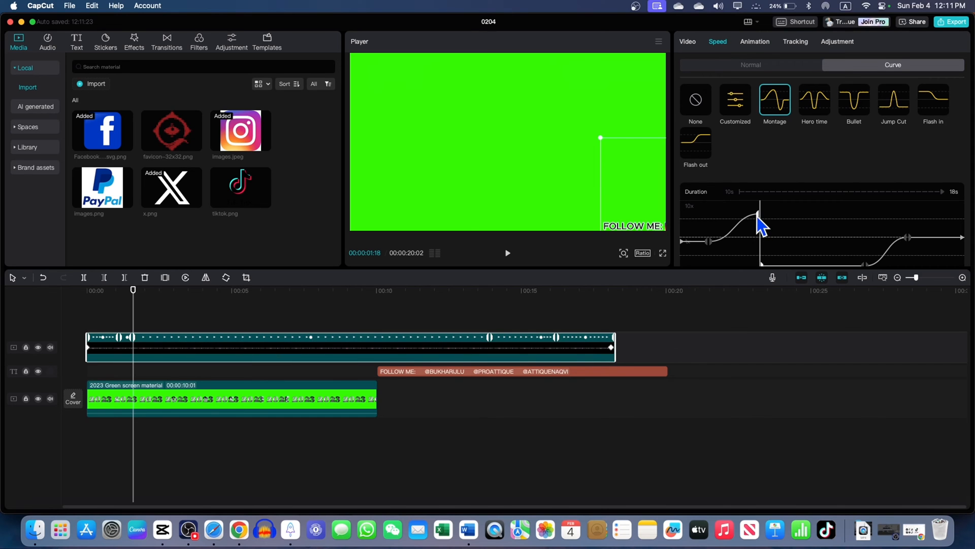
click(184, 289)
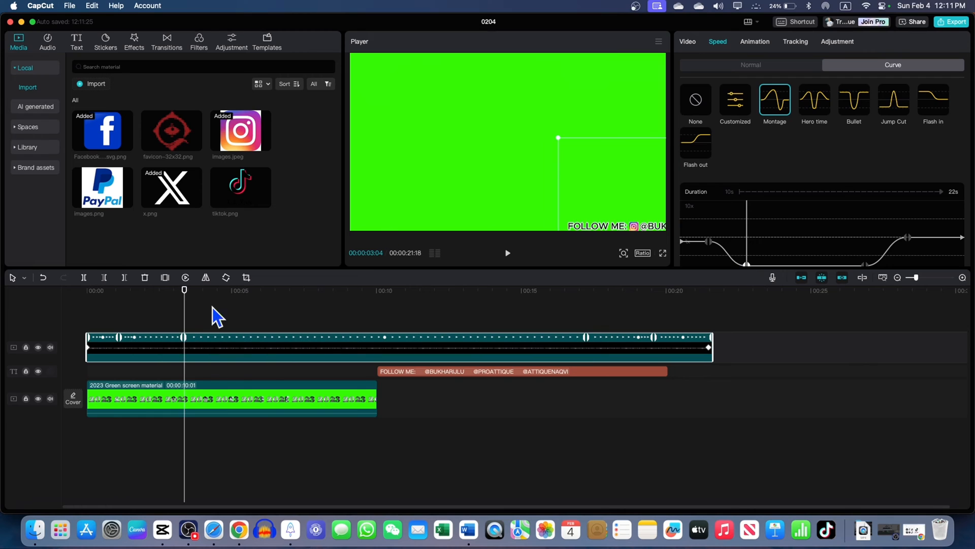
click(507, 253)
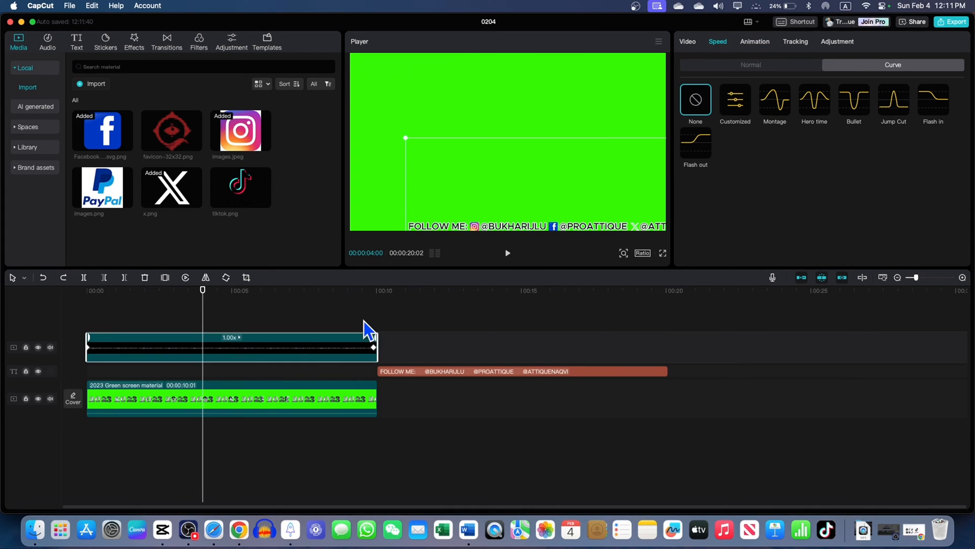
mouse_move(333, 376)
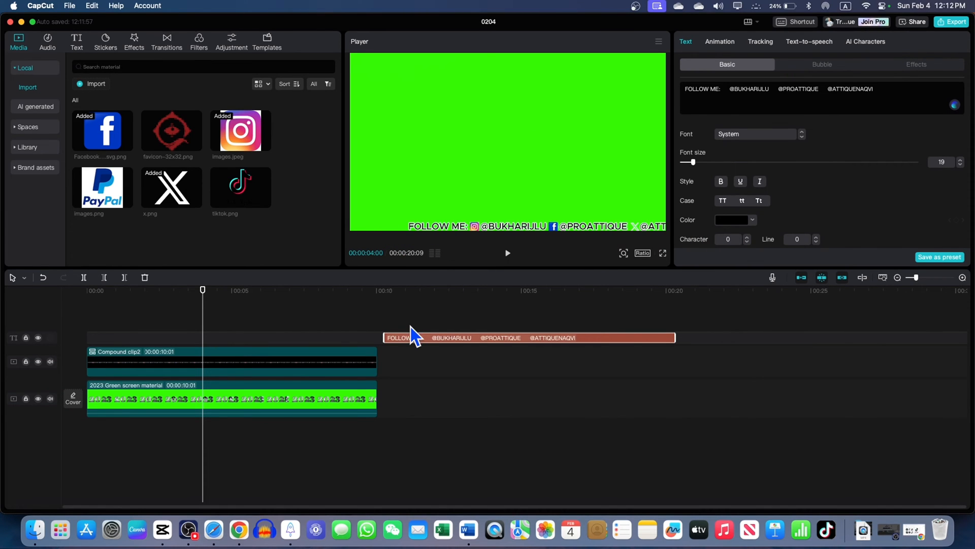
Select the second ticker text clip and pick a handle to replace with new entries.
click(273, 410)
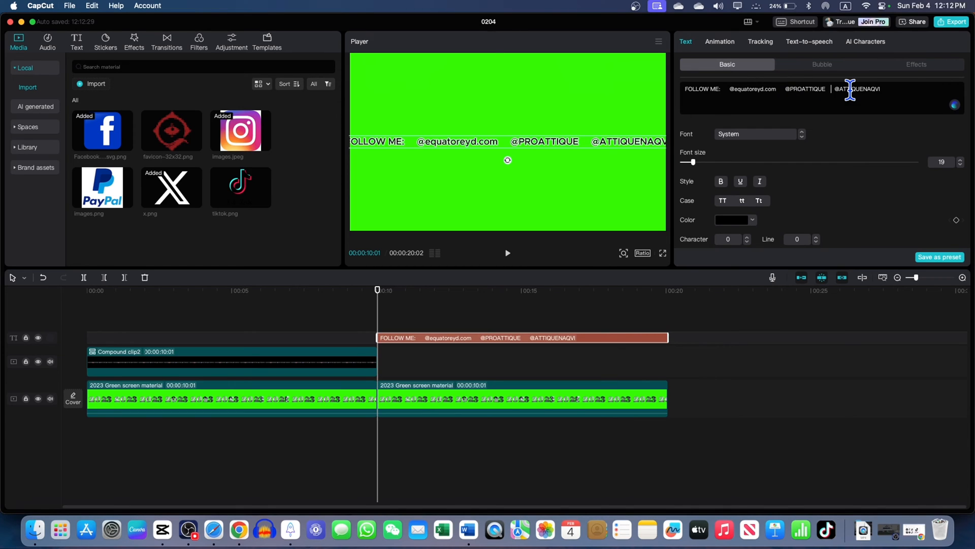
double_click(859, 90)
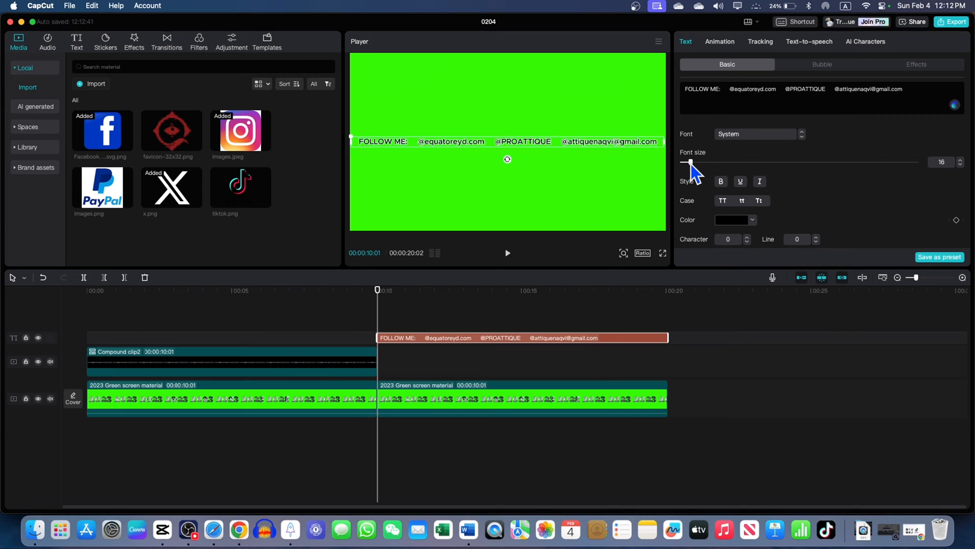
mouse_move(259, 220)
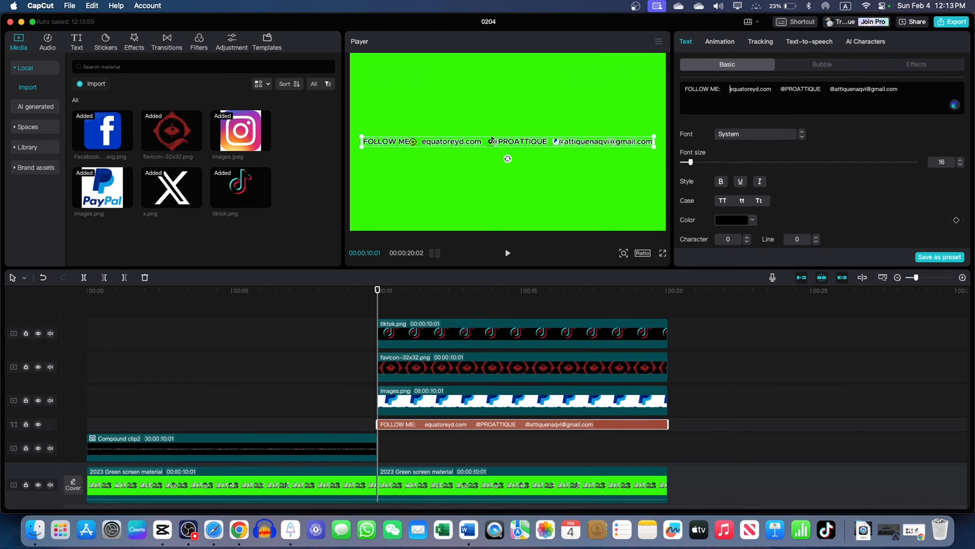
mouse_move(563, 152)
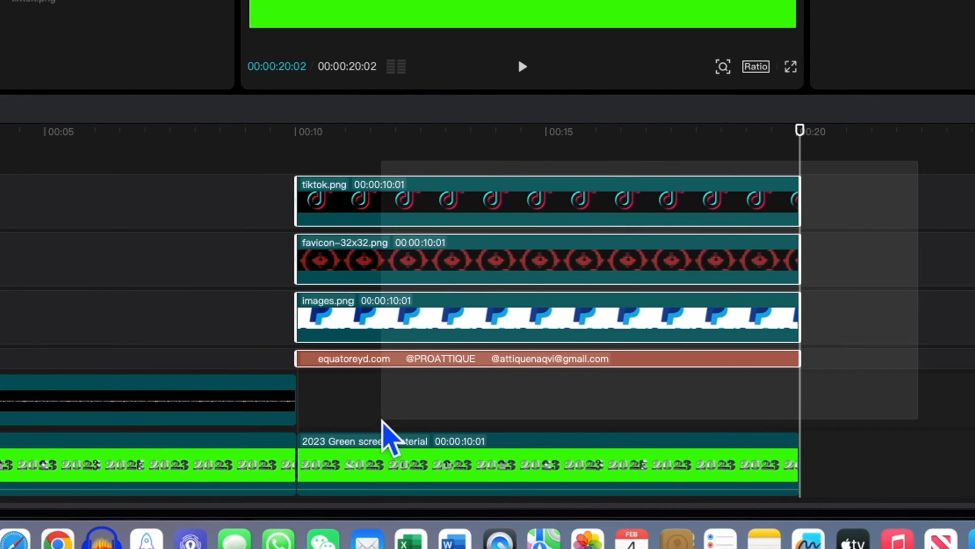
Create Compound clip3 from the second logos and ticker text over 10–20 seconds.
right_click(389, 433)
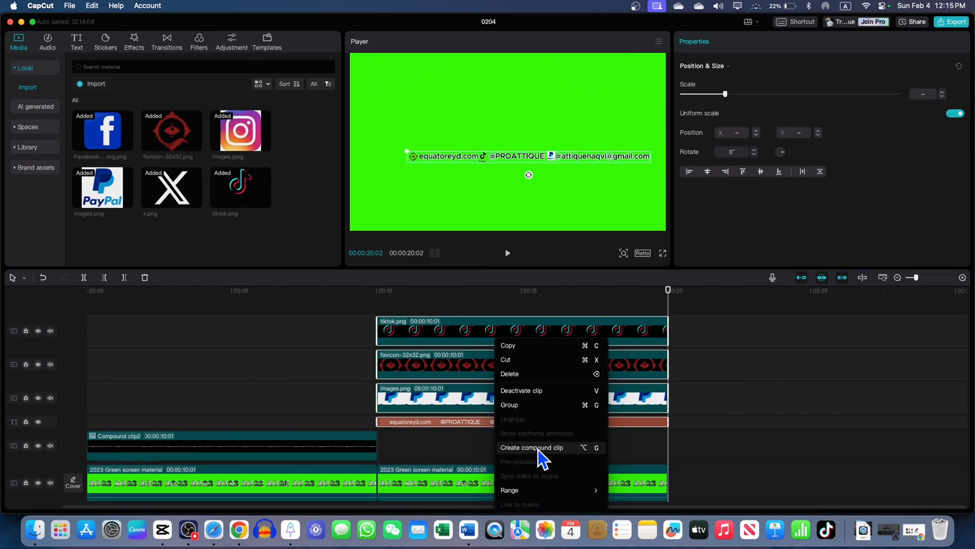
click(531, 447)
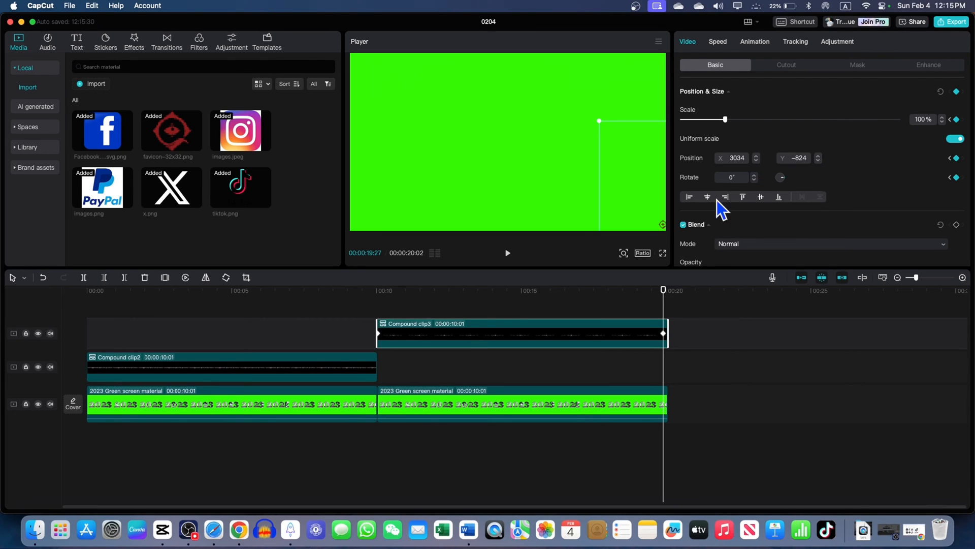
mouse_move(451, 240)
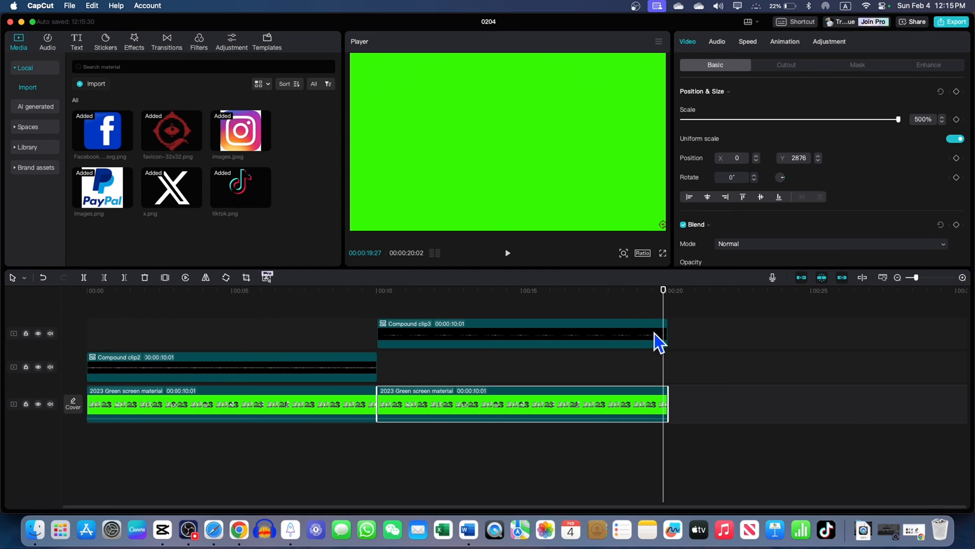
click(662, 253)
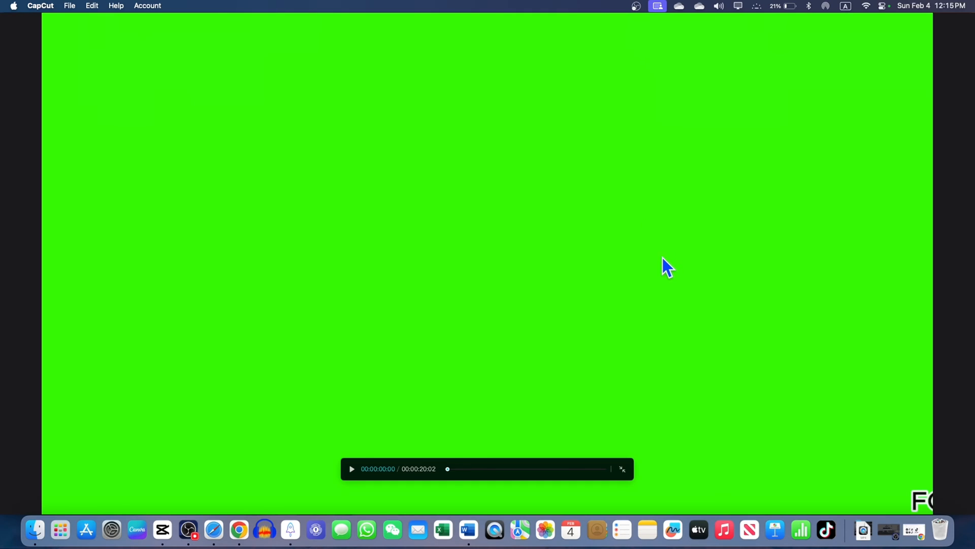
mouse_move(424, 516)
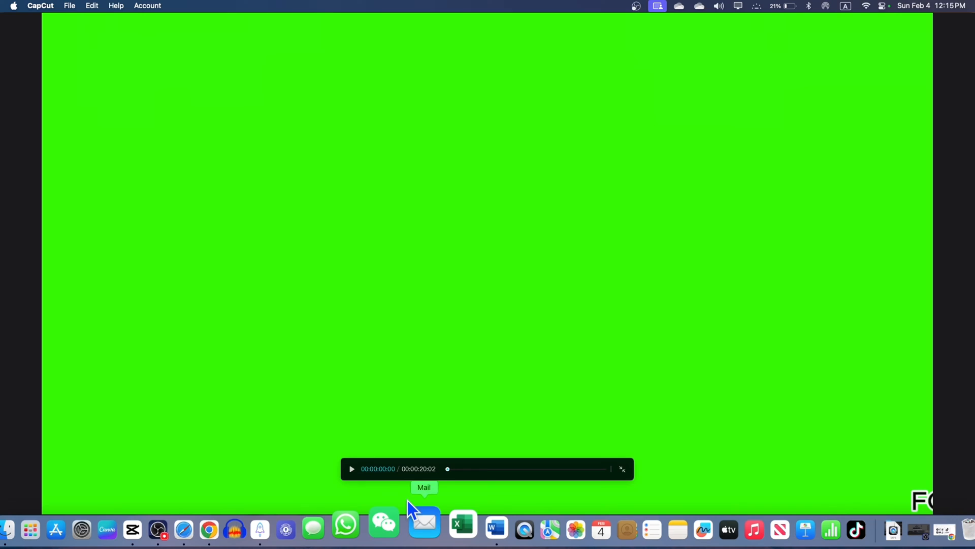
click(351, 469)
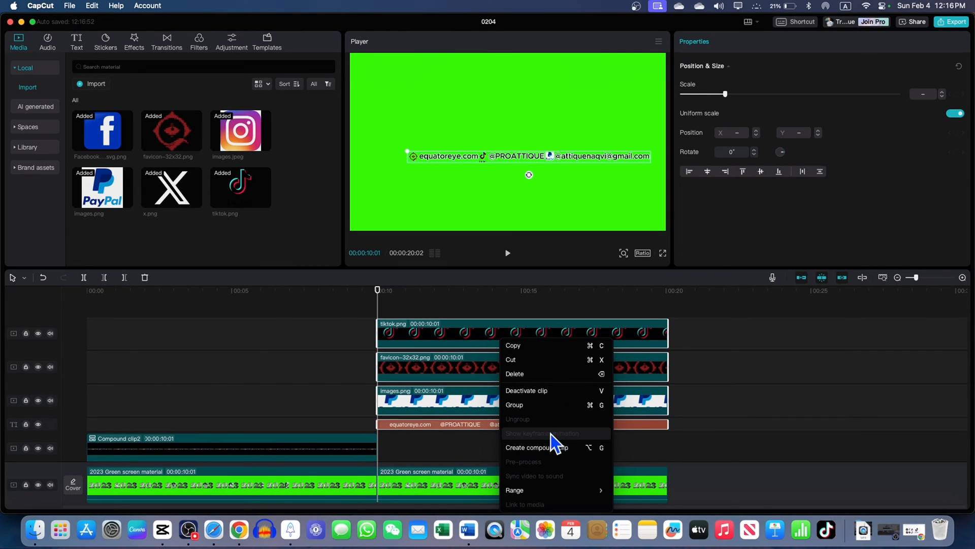
Create Compound clip4 from the icon and text clips and preview the ticker playing.
click(536, 447)
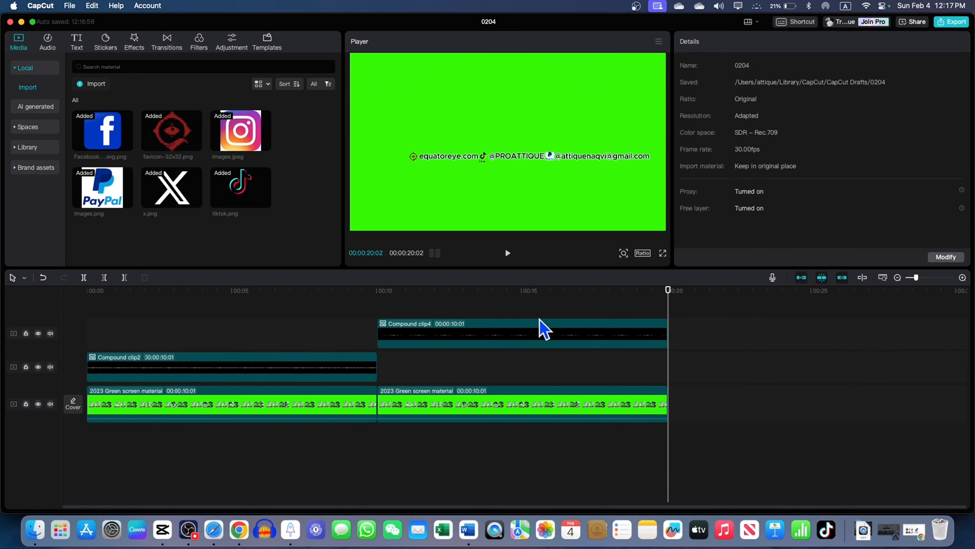
click(508, 253)
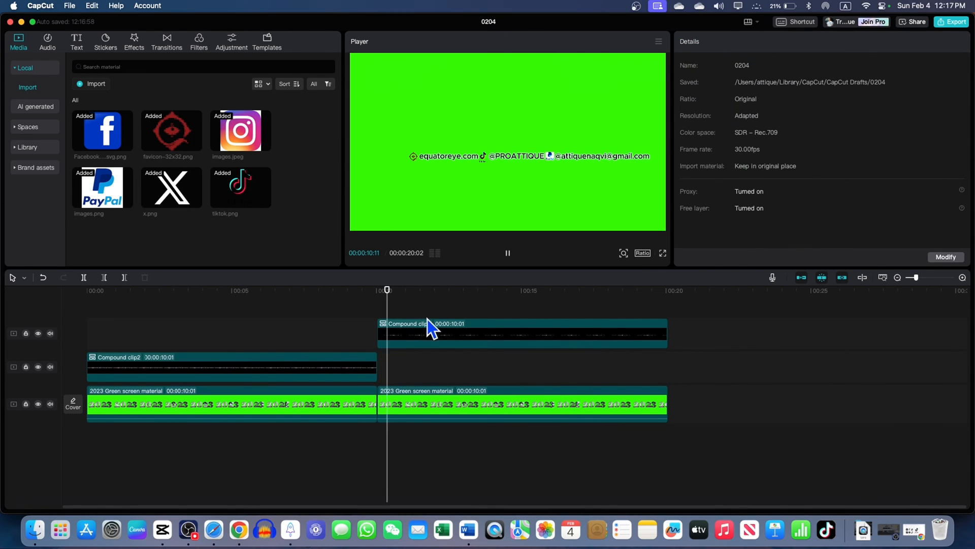
click(951, 21)
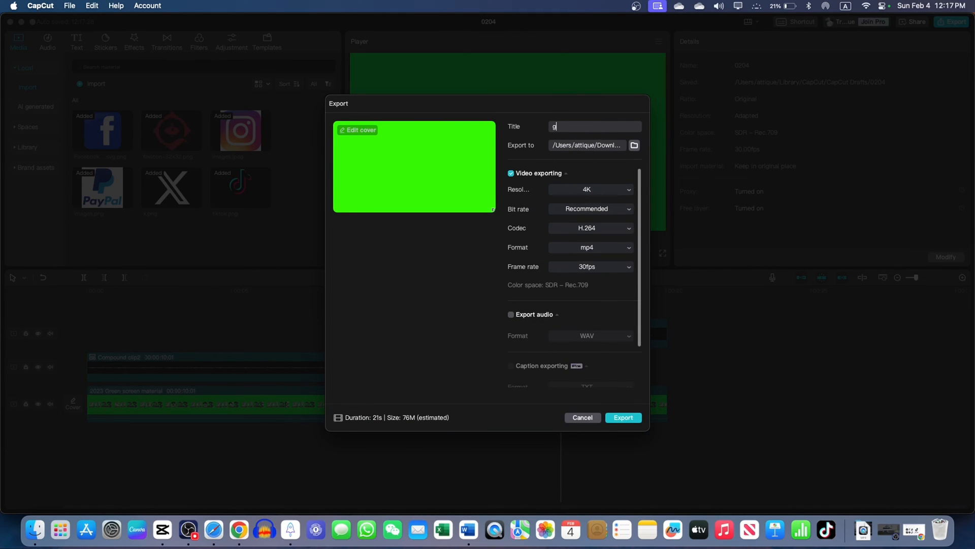
Export the ticker as a 4K mp4 titled 'green screen' and close the share window.
text(reen screen)
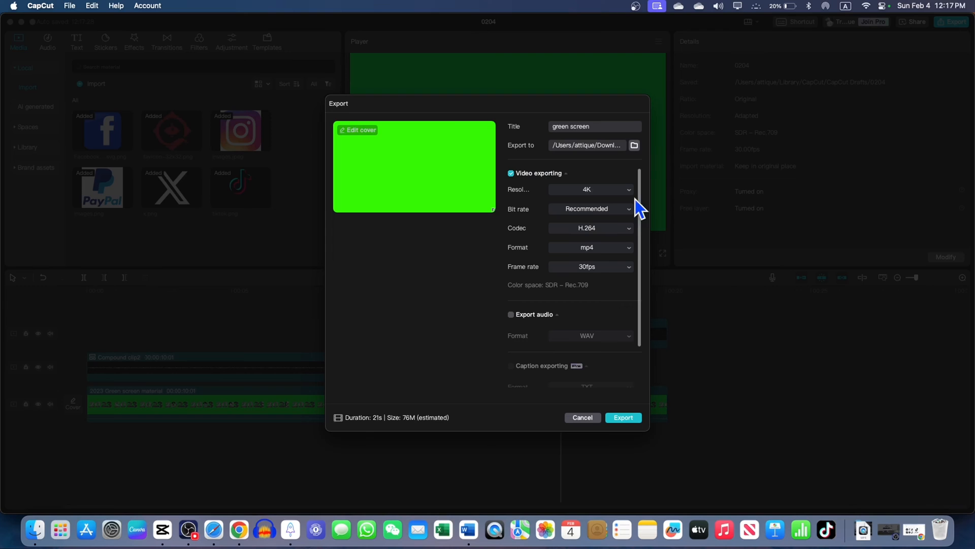
click(622, 416)
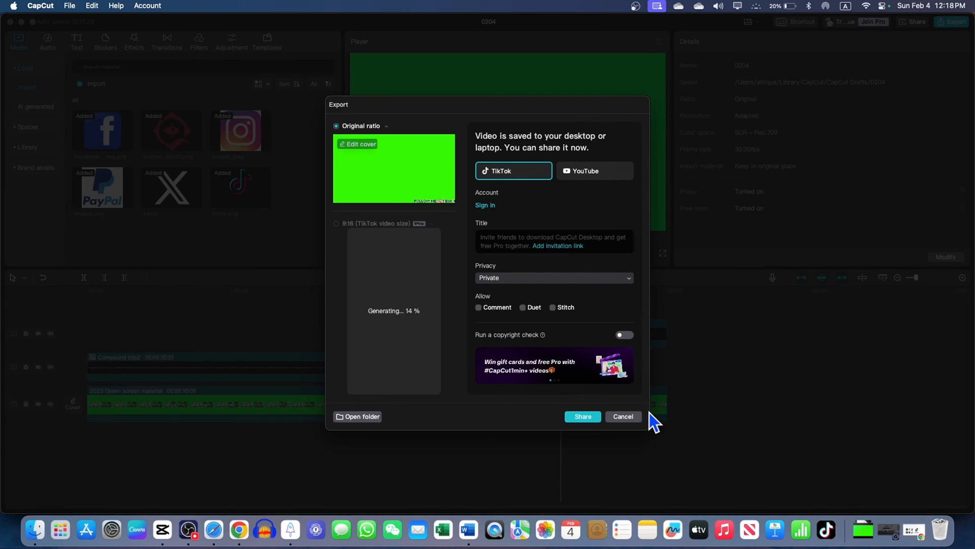
click(623, 417)
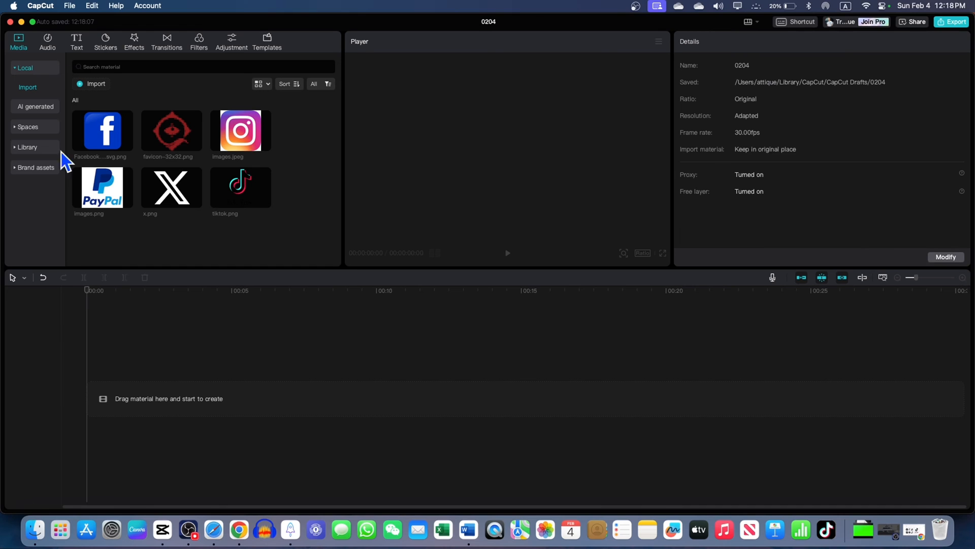
mouse_move(249, 242)
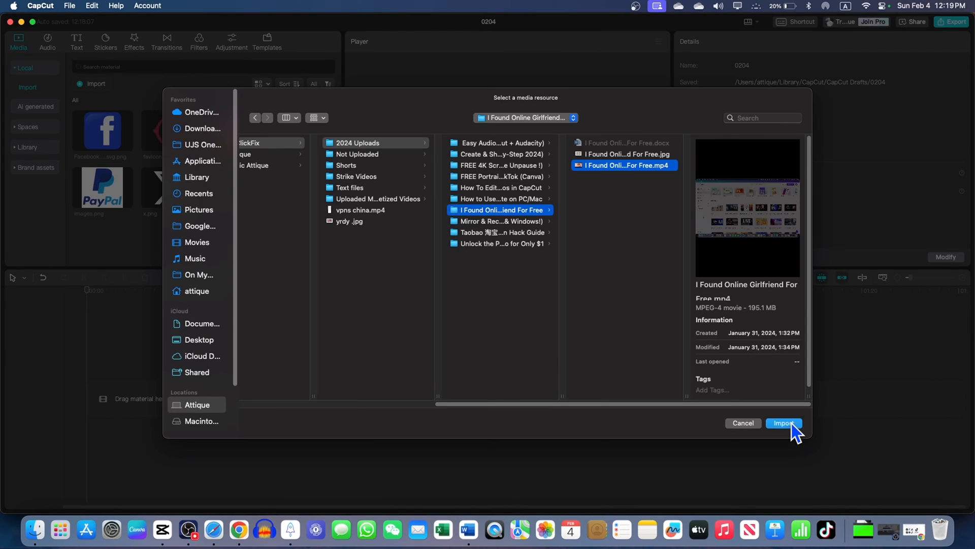
Import 'I Found Online Girlfriend For Free.mp4' from the 2024 Uploads folder.
click(784, 422)
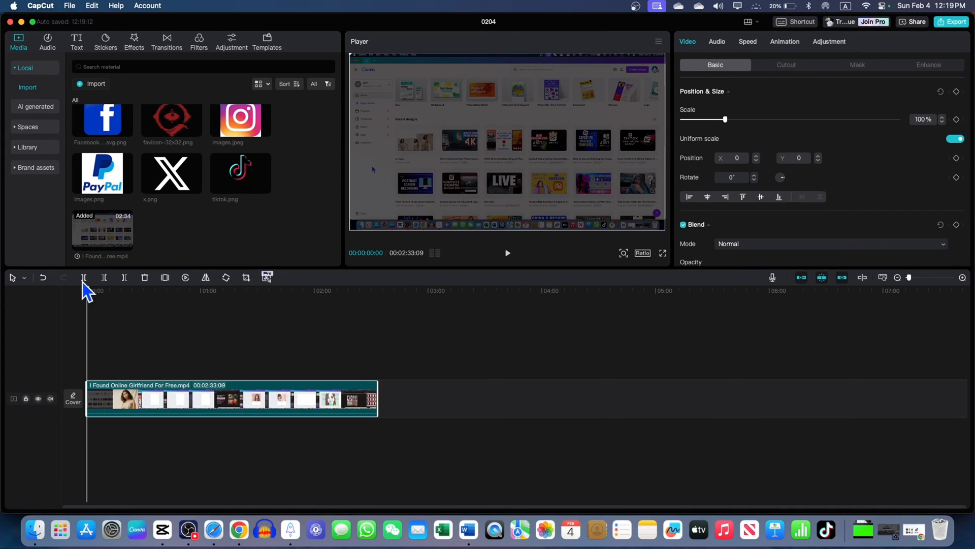
mouse_move(43, 96)
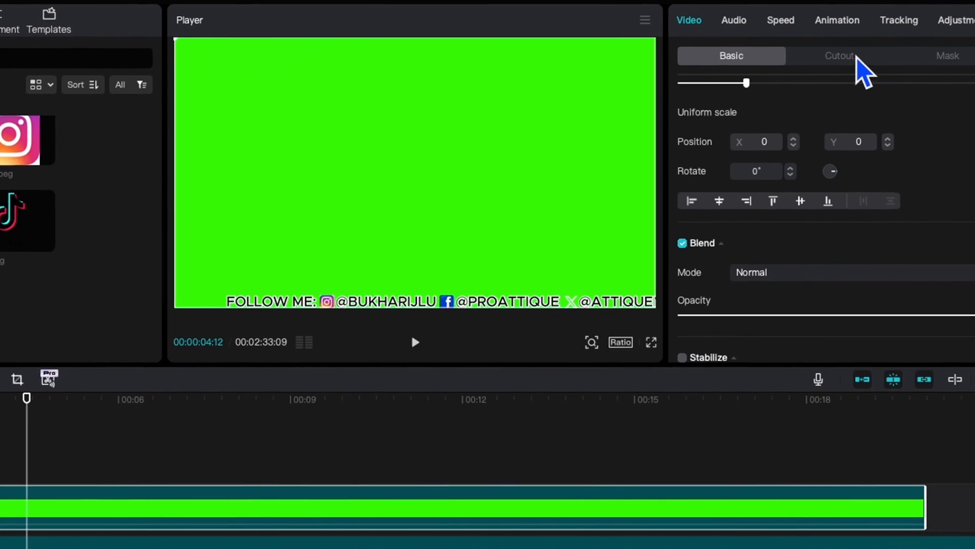
Enable Chroma key cutout on the overlaid green screen clip to remove its green background.
click(839, 55)
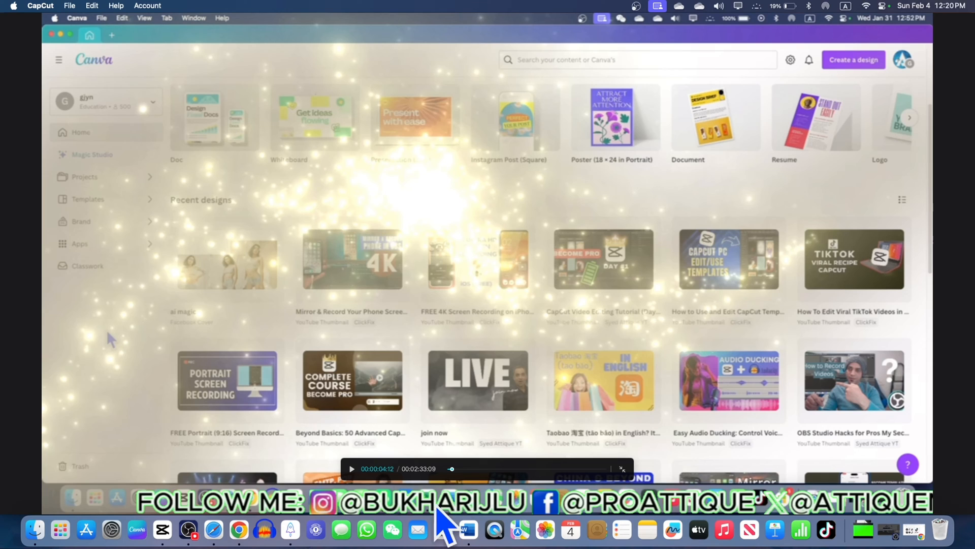
mouse_move(628, 478)
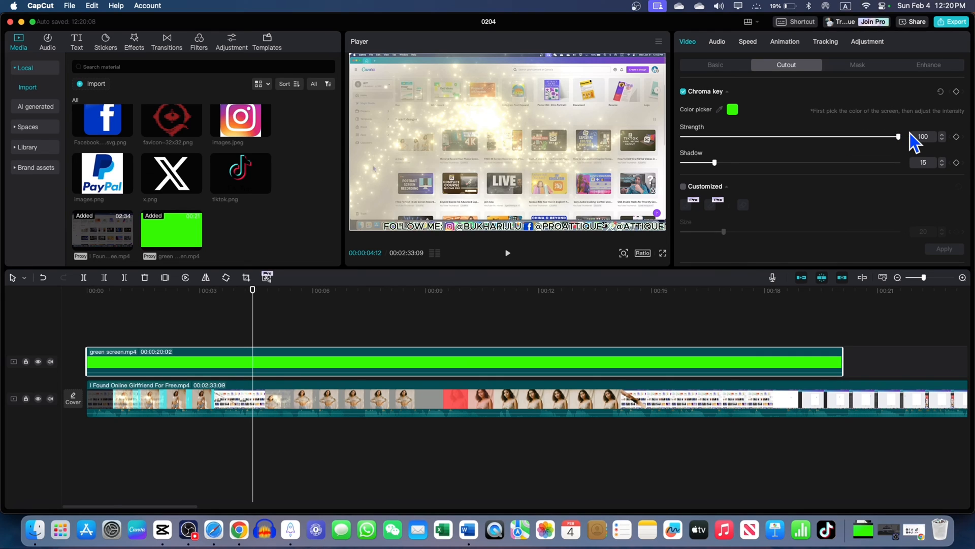
mouse_move(733, 181)
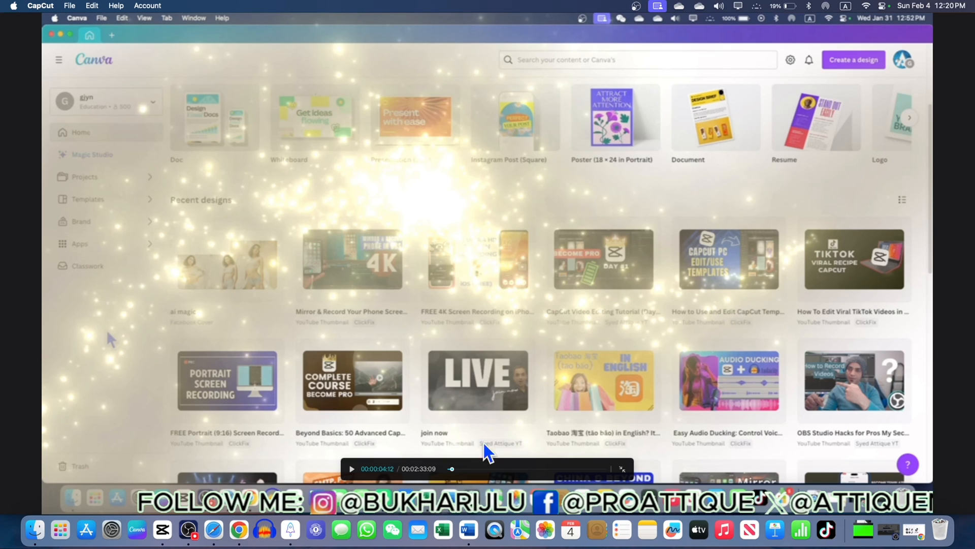
Preview the keyed ticker overlay fullscreen to check how the handles read over the video.
click(351, 469)
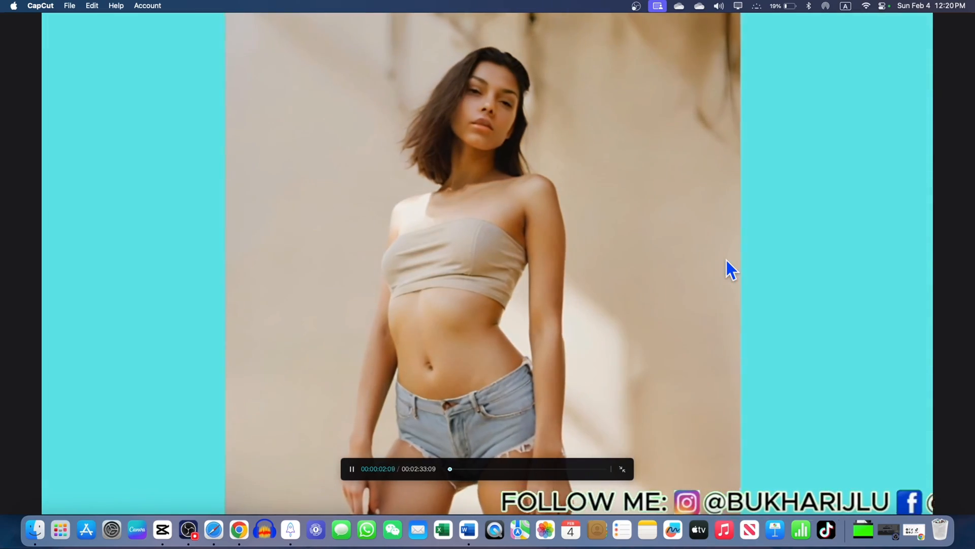
click(136, 531)
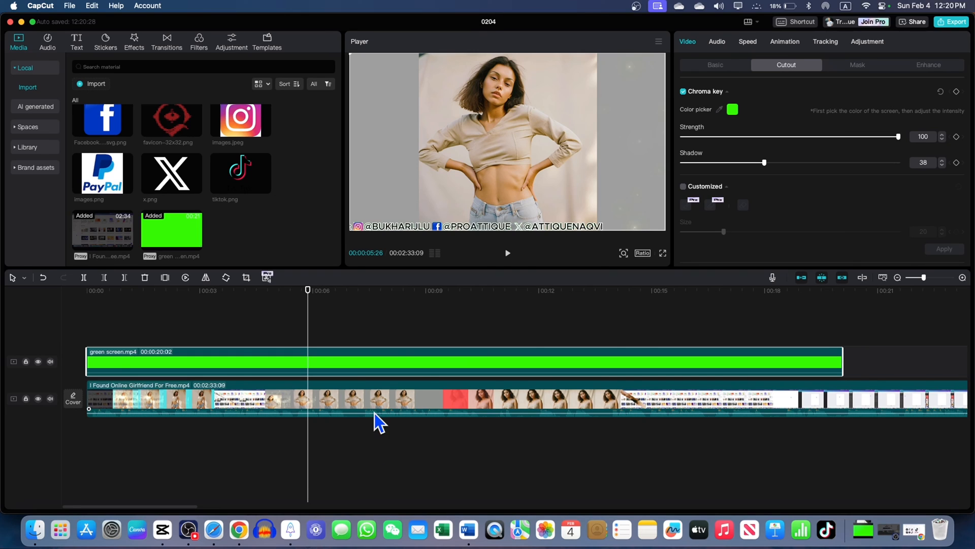
mouse_move(56, 407)
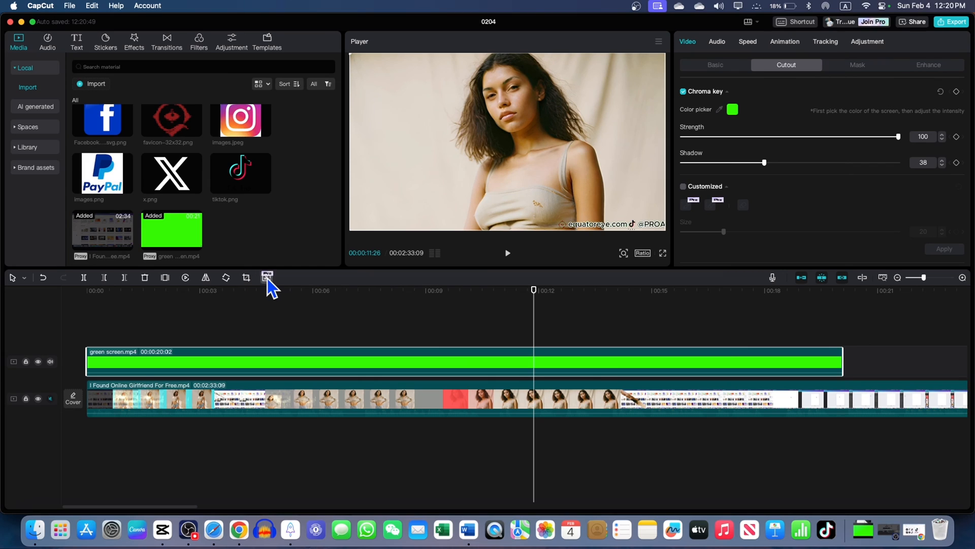
mouse_move(164, 276)
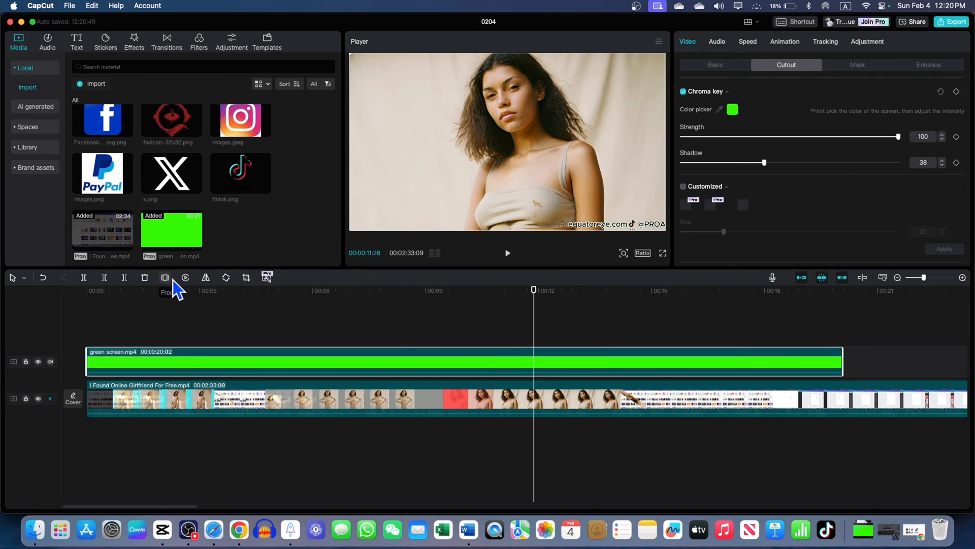
click(165, 276)
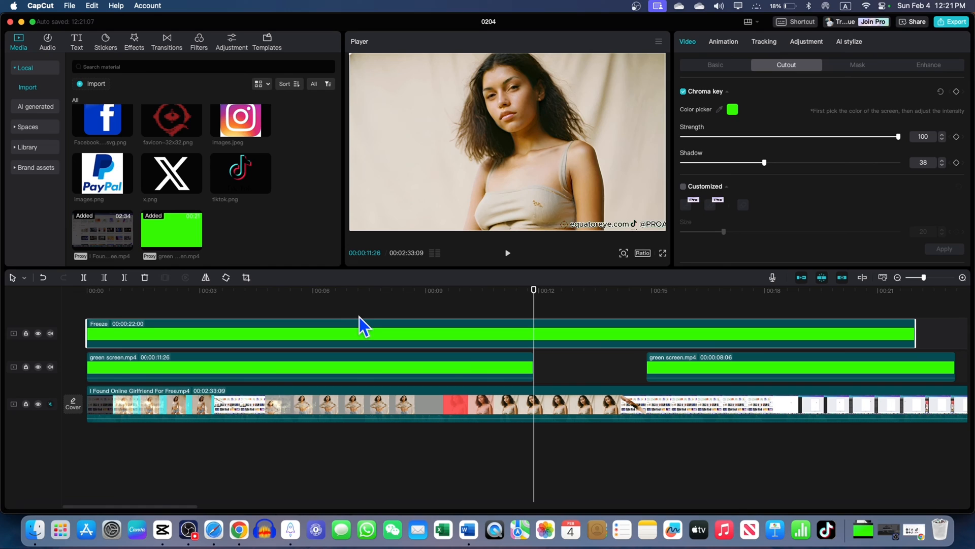
click(507, 255)
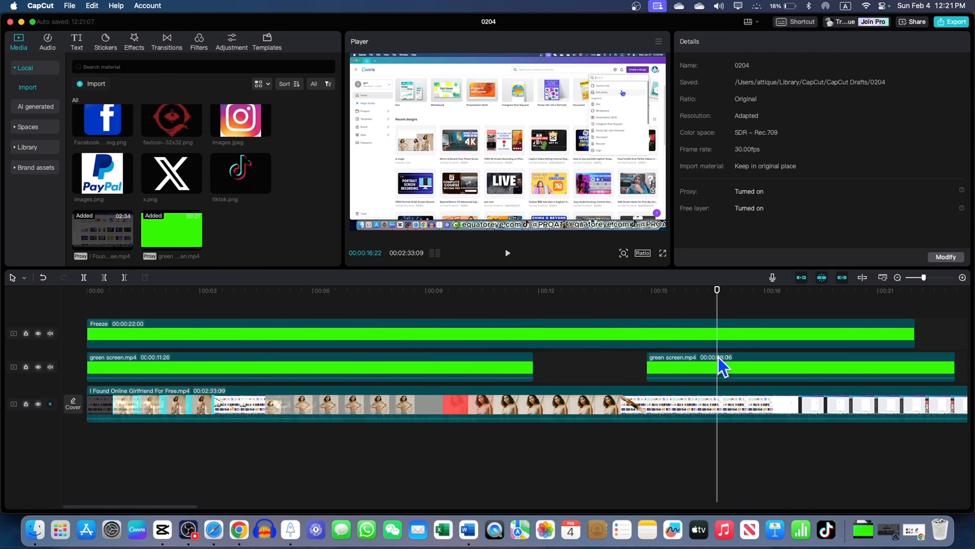
click(692, 367)
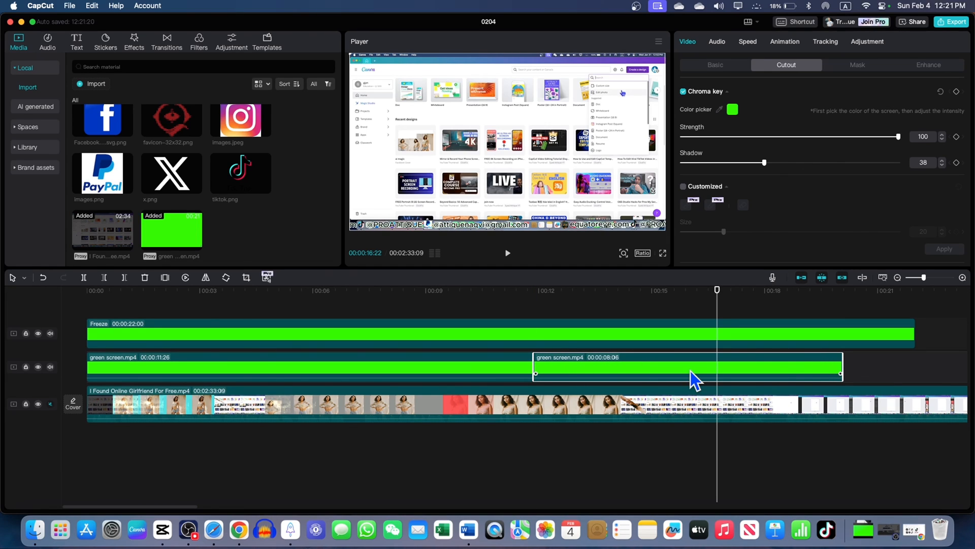
click(714, 65)
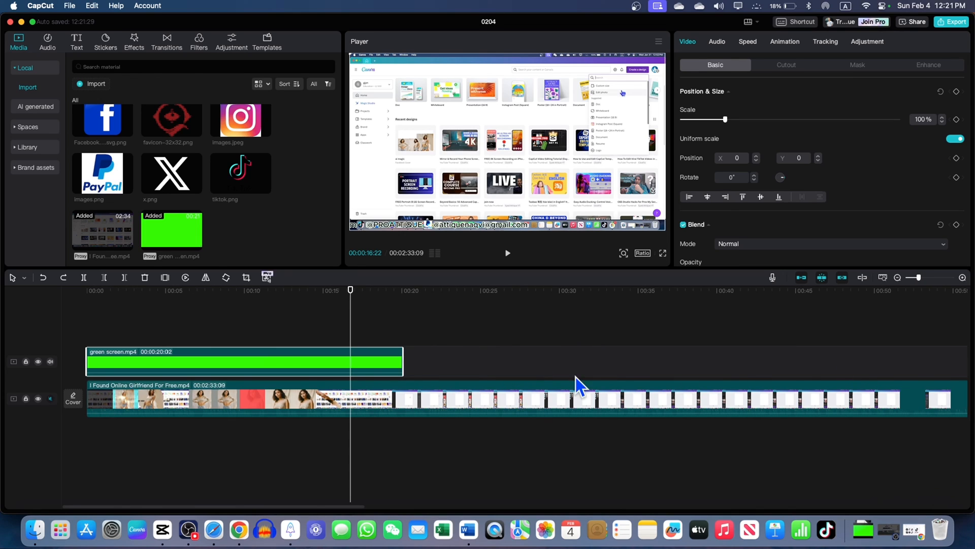
Apply the Hero time speed curve to the green screen ticker clip.
click(258, 370)
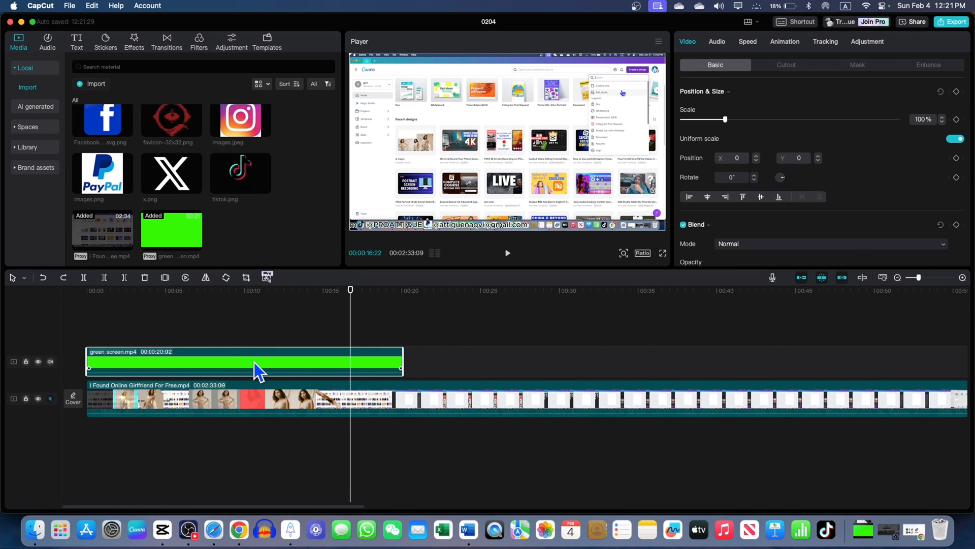
click(747, 42)
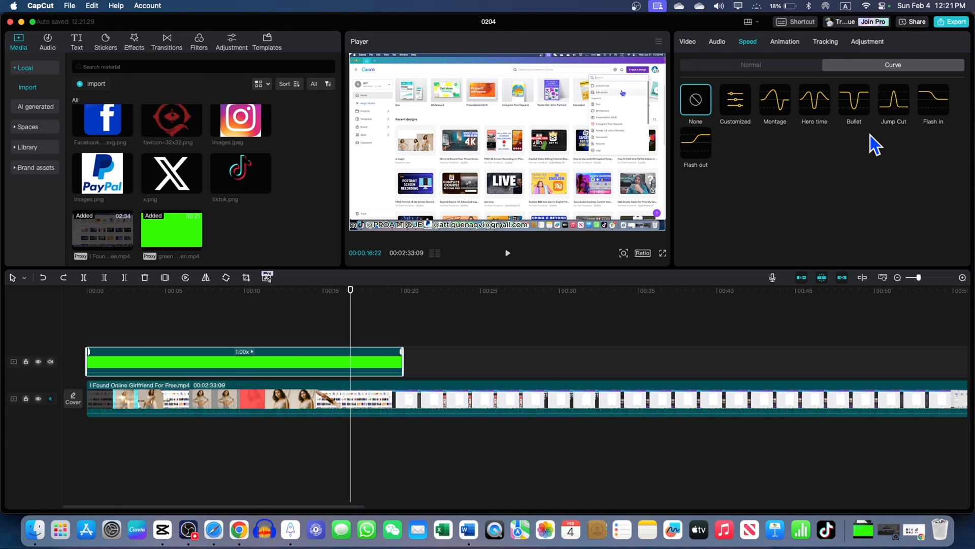
click(813, 100)
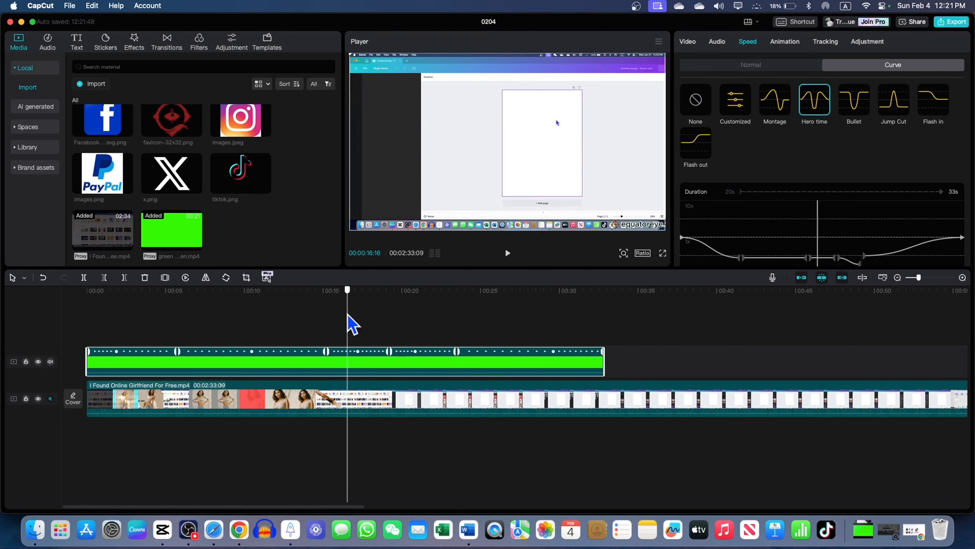
Review playback, then swap the ticker's speed curve to Flash in.
click(507, 253)
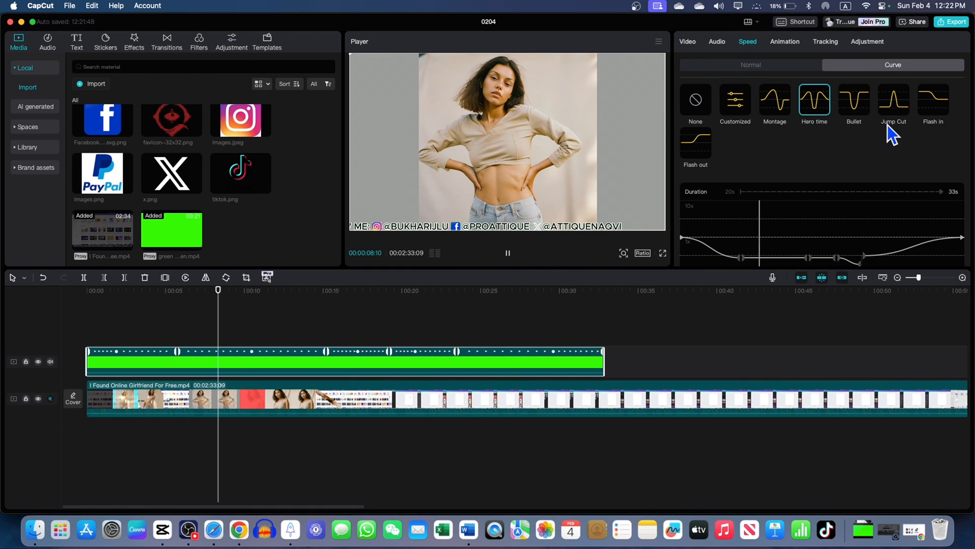
click(933, 99)
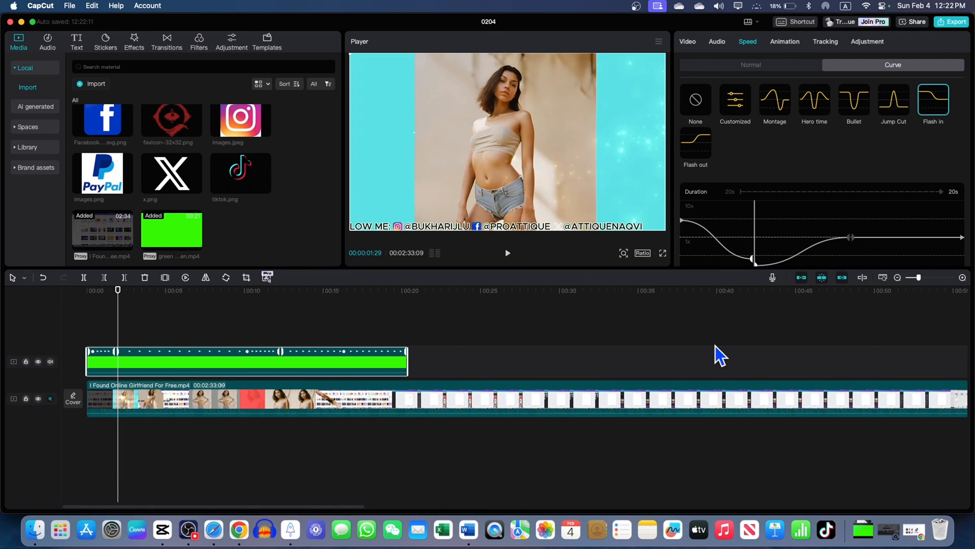
mouse_move(345, 364)
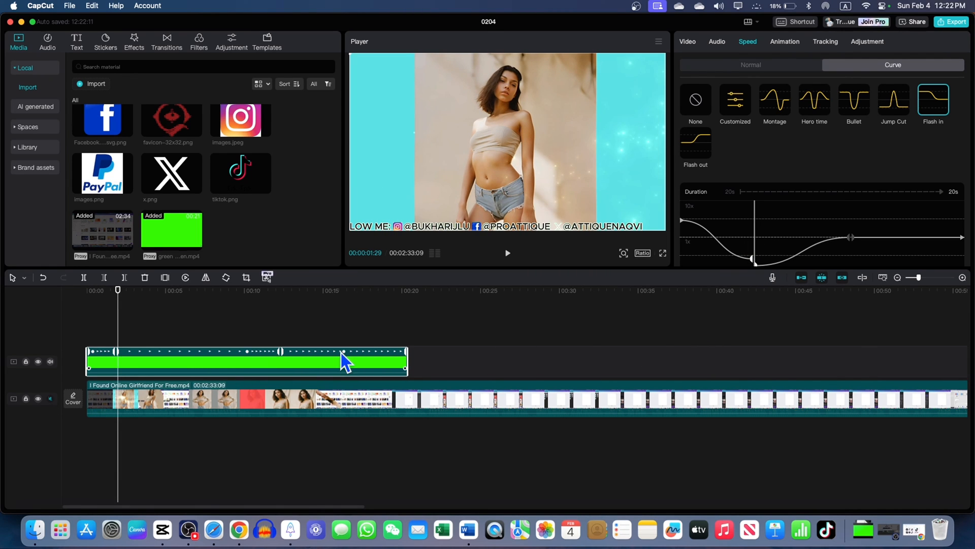
mouse_move(348, 346)
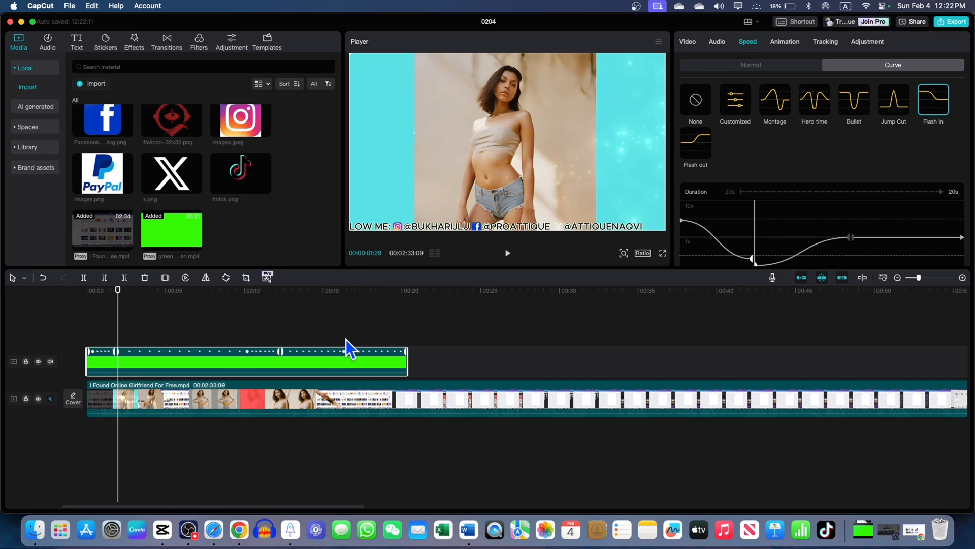